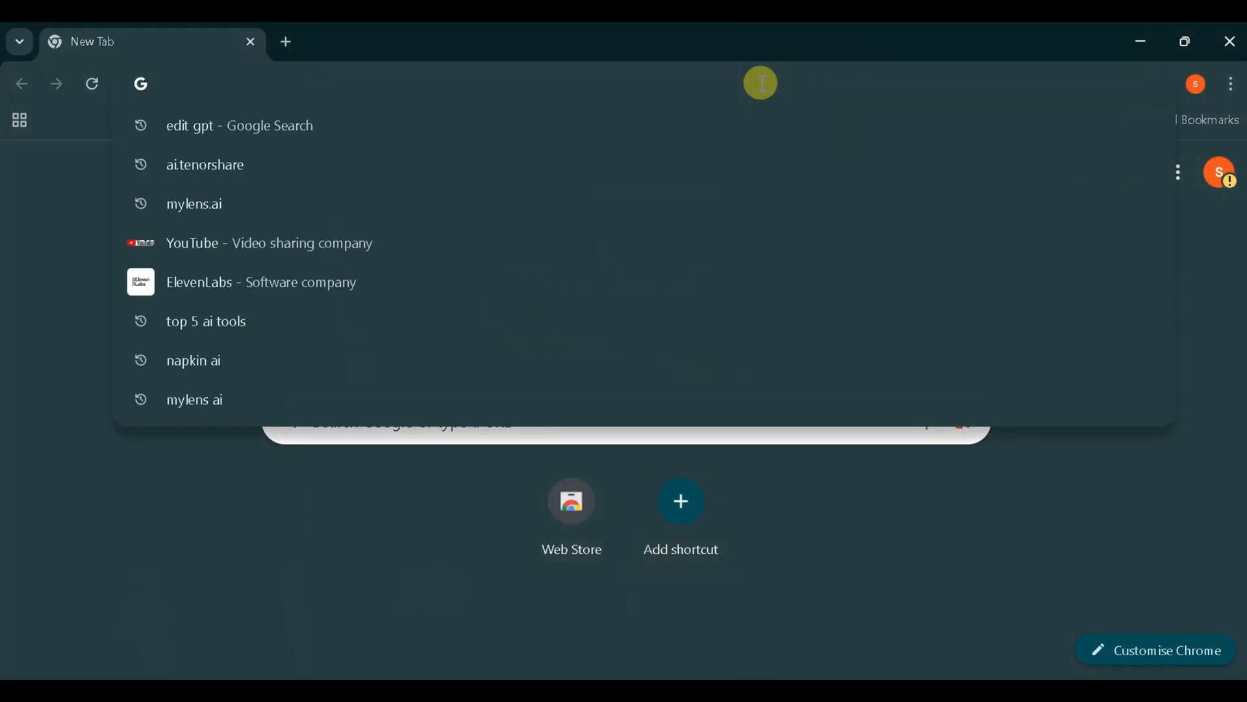
# - Search Google for 'edit gpt' and open the editGPT website from the results
pyautogui.write('edit')
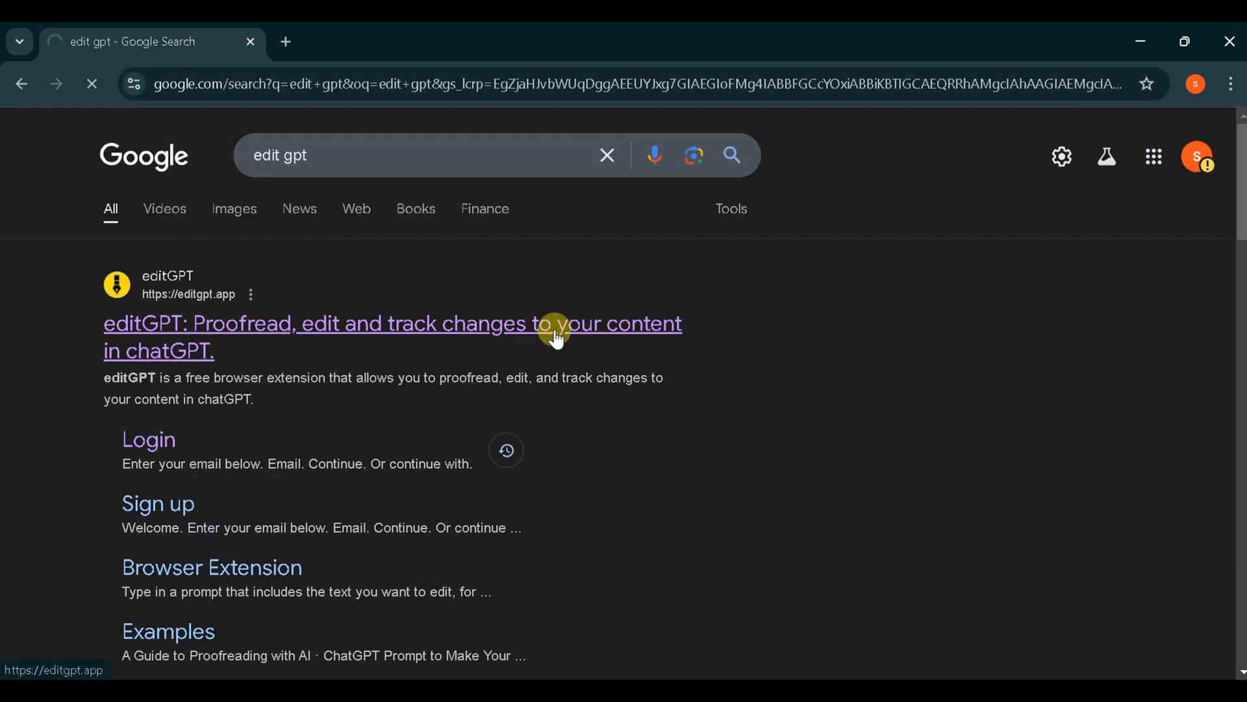
pyautogui.click(391, 323)
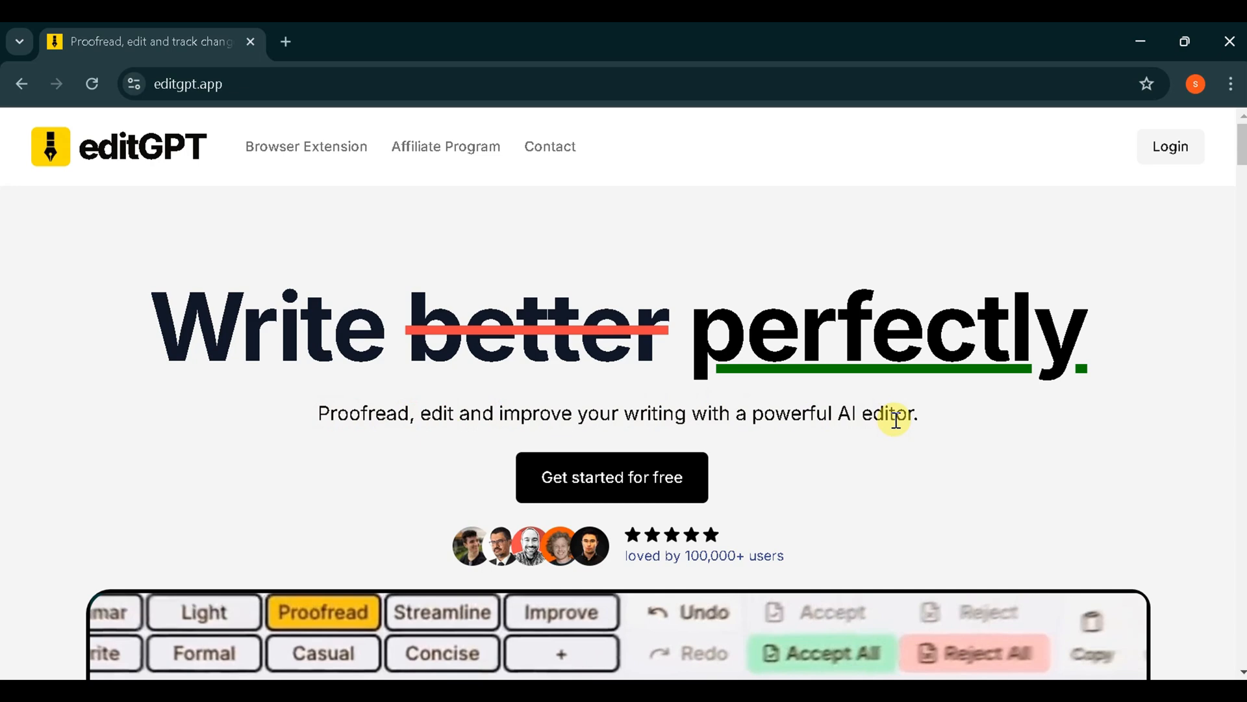
# - Scroll past the edits-generated statistic to the editing-levels demo with the Fix Grammar sample
pyautogui.scroll(-3)
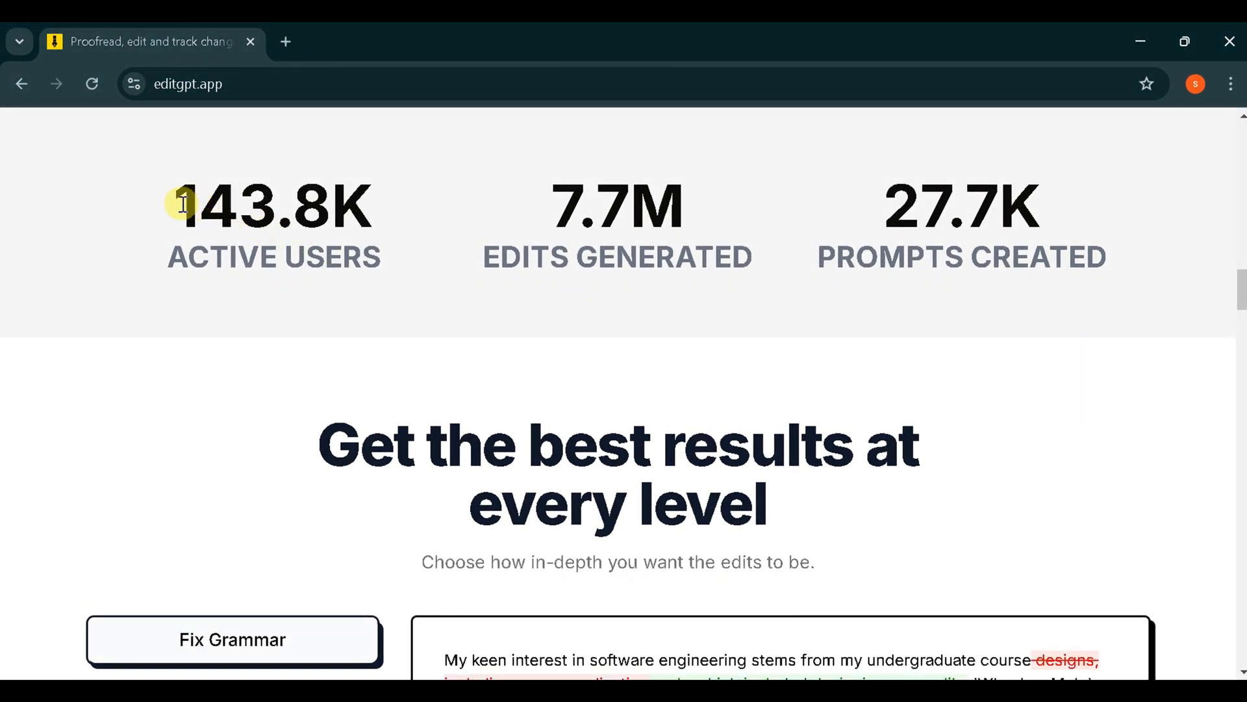
pyautogui.moveTo(182, 202); pyautogui.dragTo(374, 256)
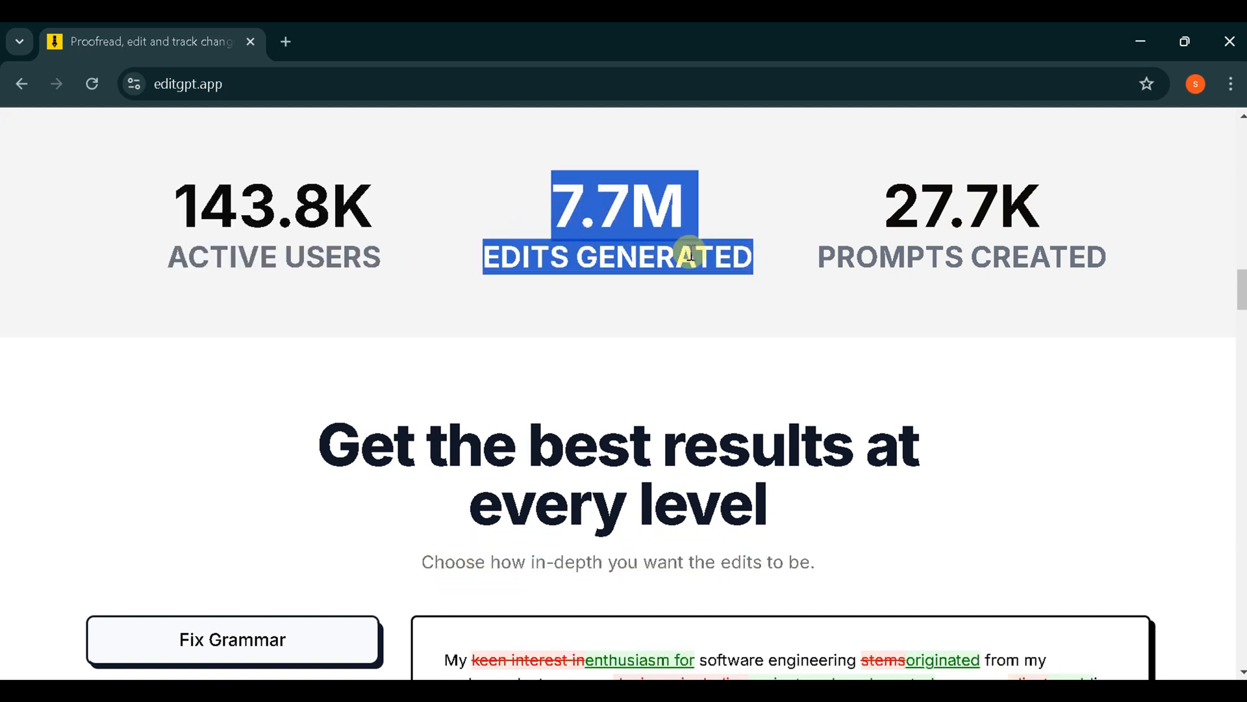
pyautogui.moveTo(883, 215)
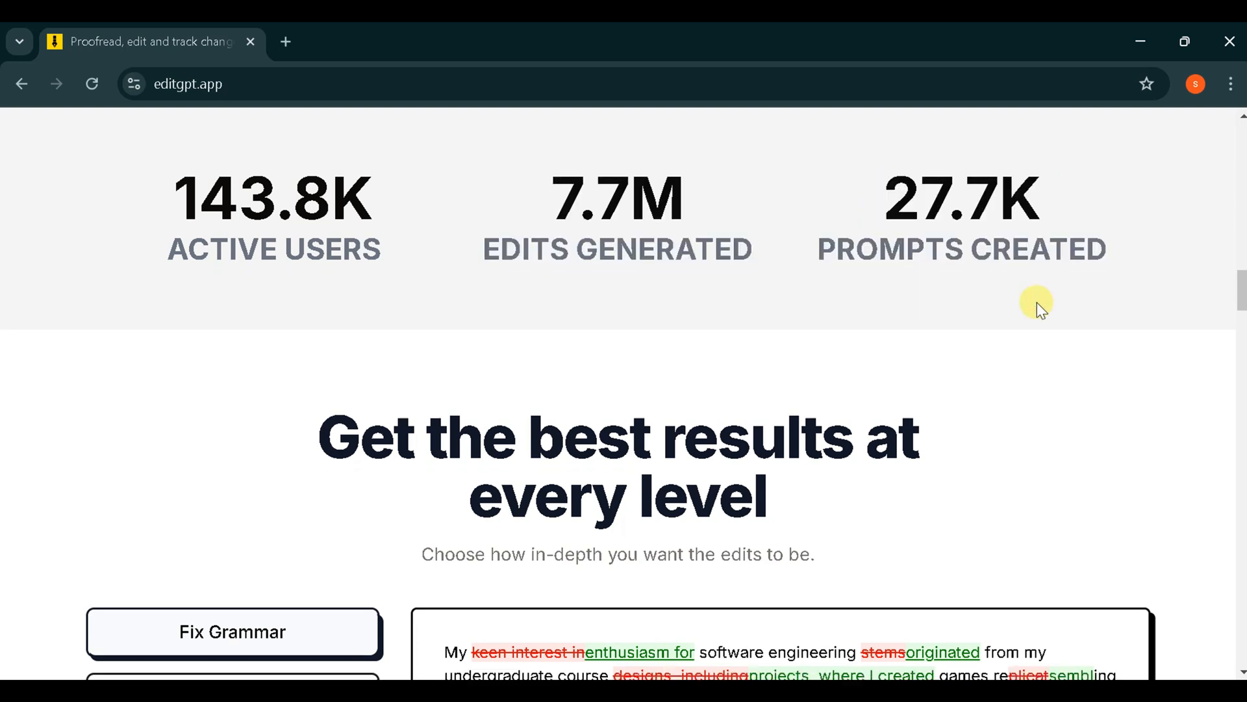
pyautogui.scroll(-3)
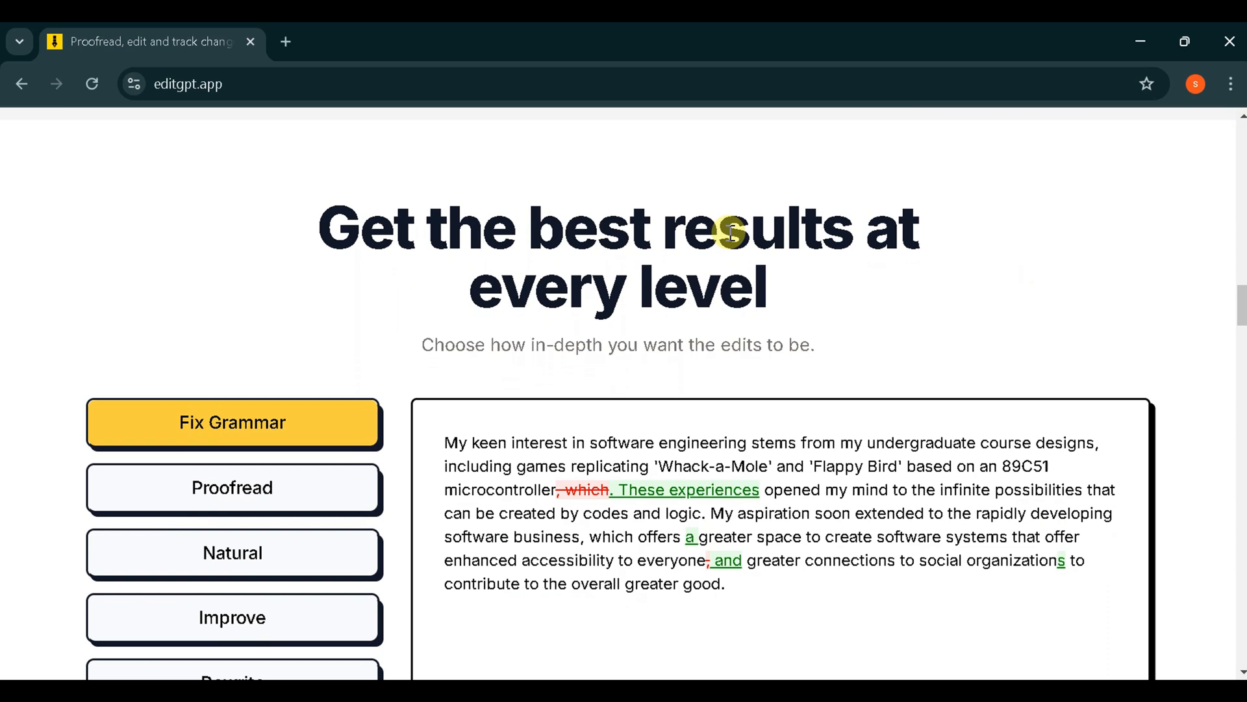
# - Preview the Proofread and Rewrite versions of the sample paragraph, then scroll to custom prompts
pyautogui.click(232, 488)
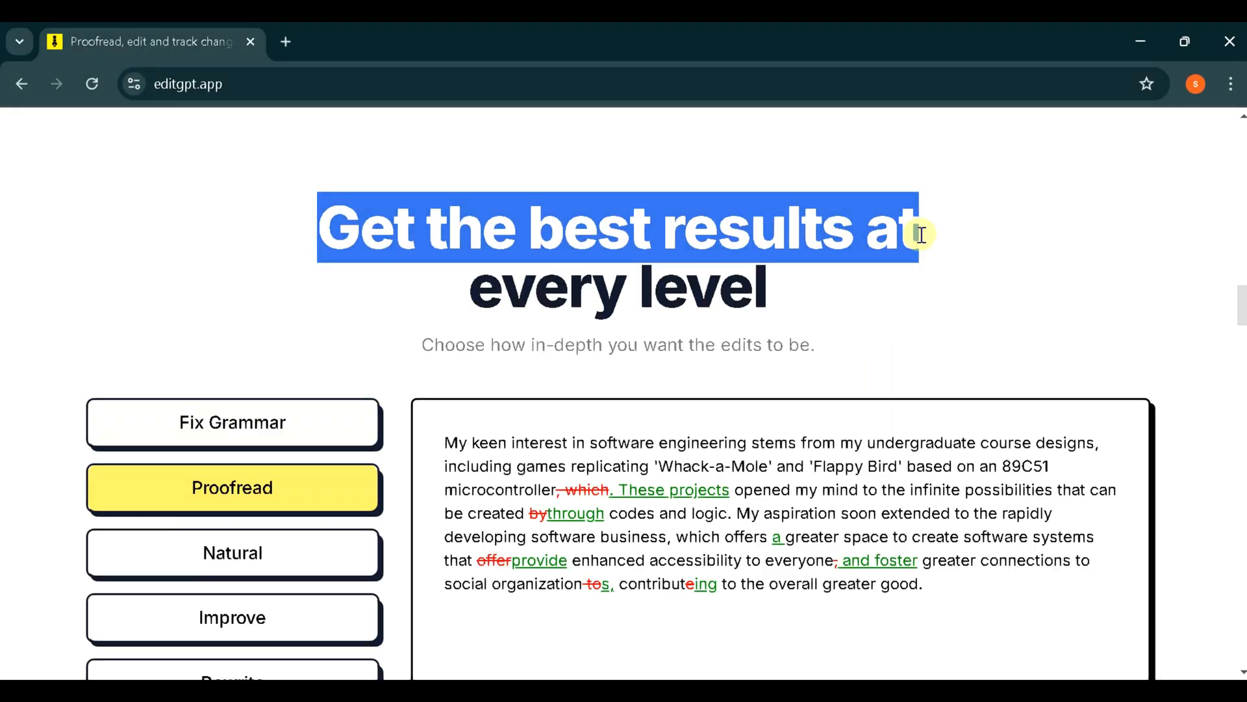
pyautogui.click(233, 553)
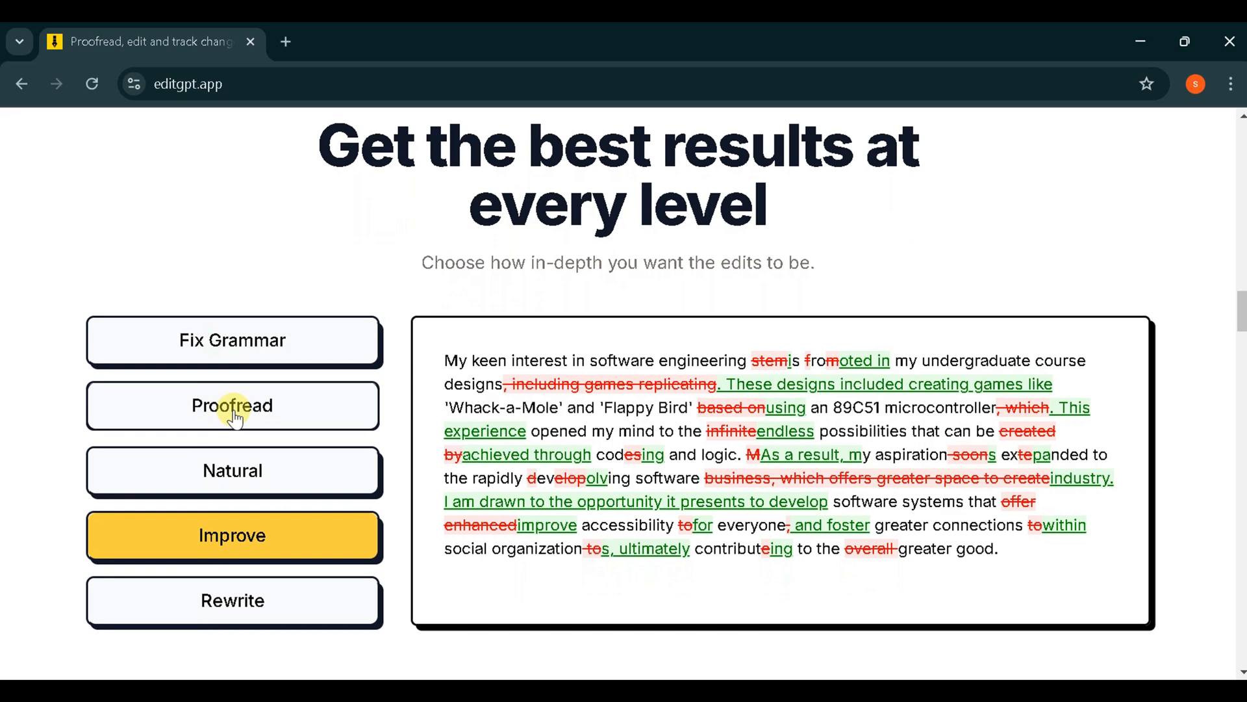
pyautogui.click(232, 600)
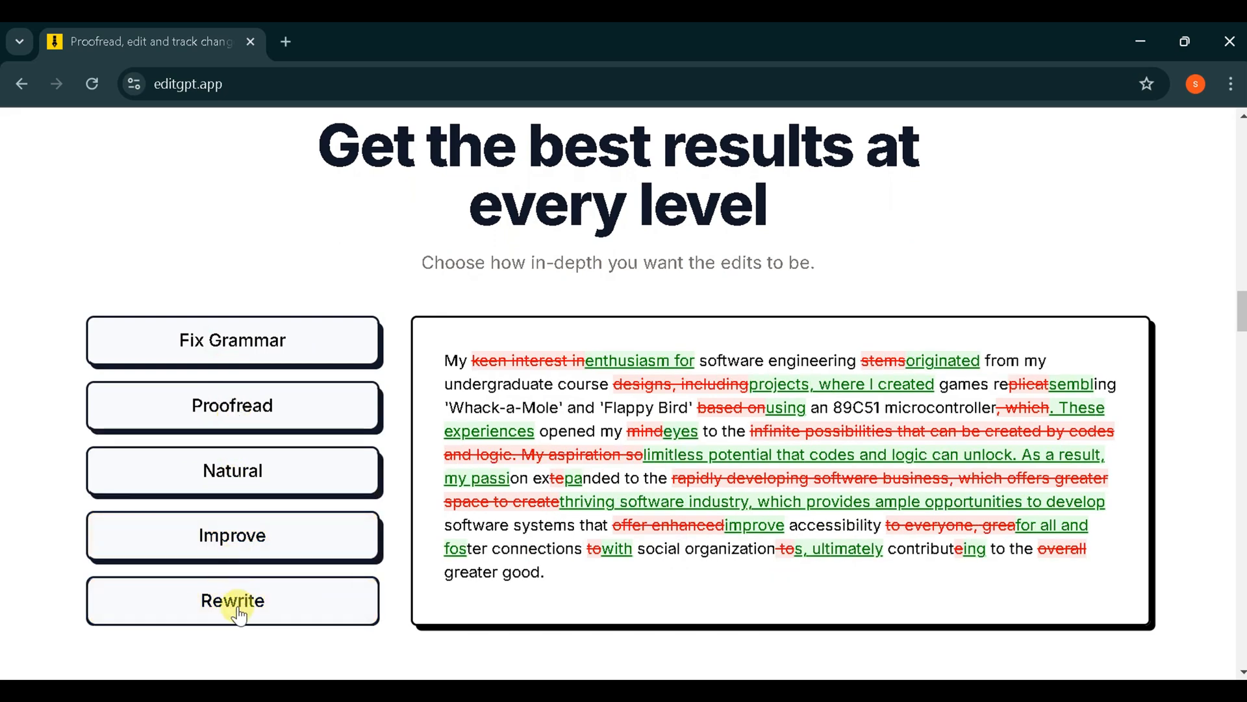
pyautogui.scroll(-3)
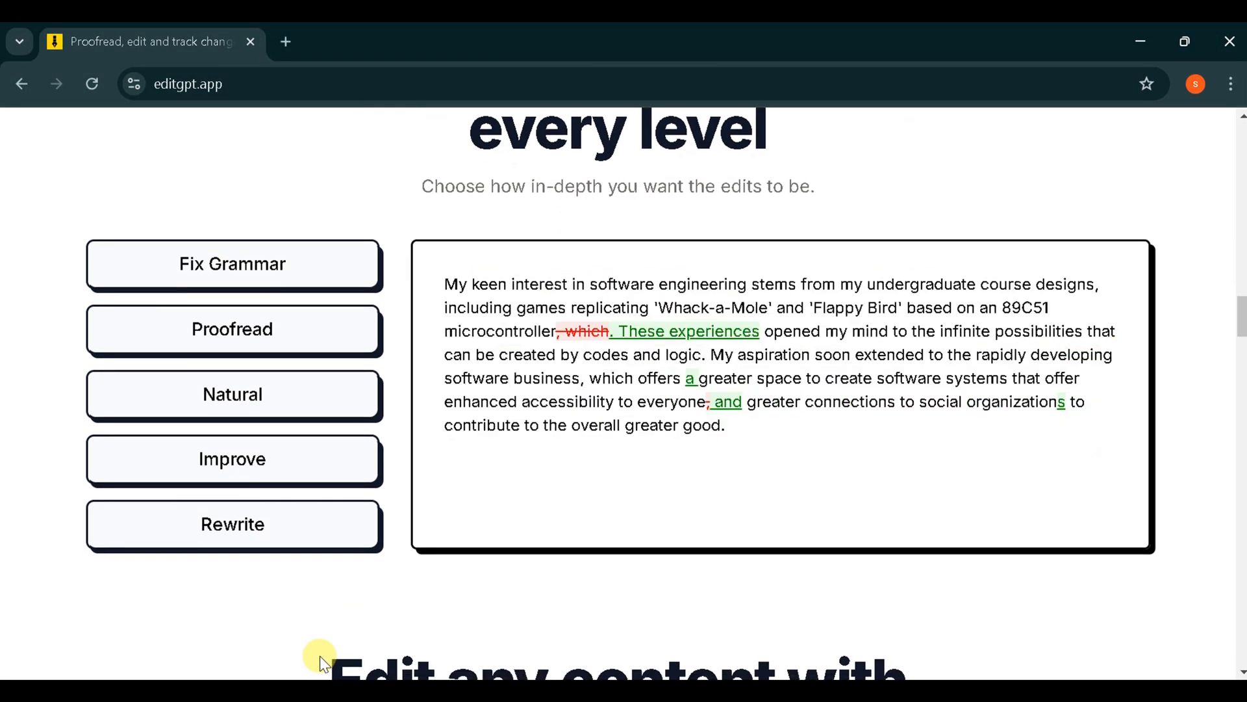
pyautogui.scroll(-3)
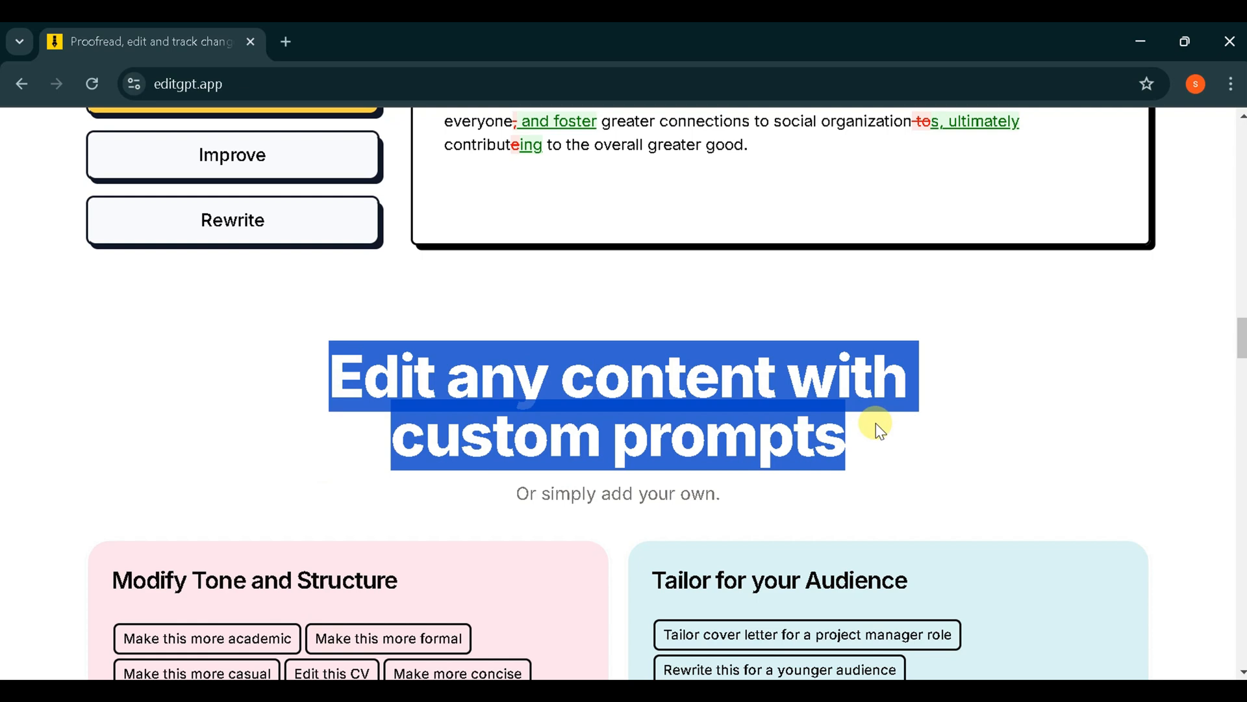
pyautogui.scroll(-3)
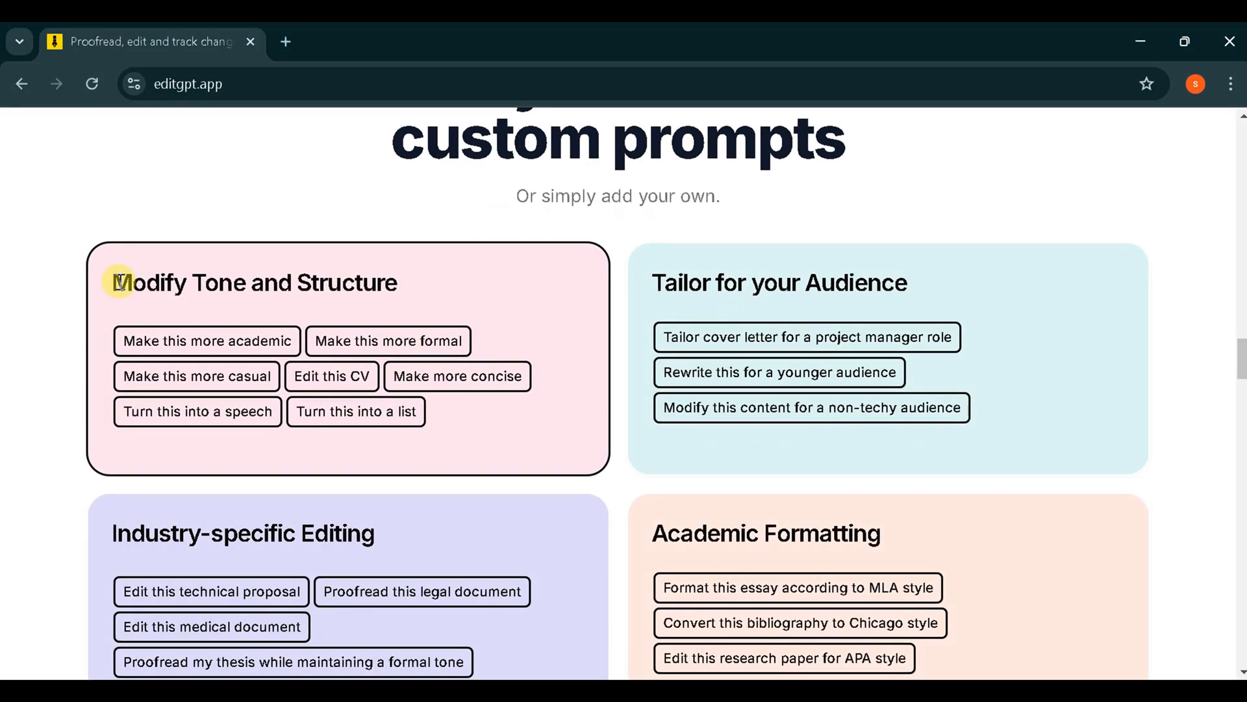
pyautogui.moveTo(623, 293)
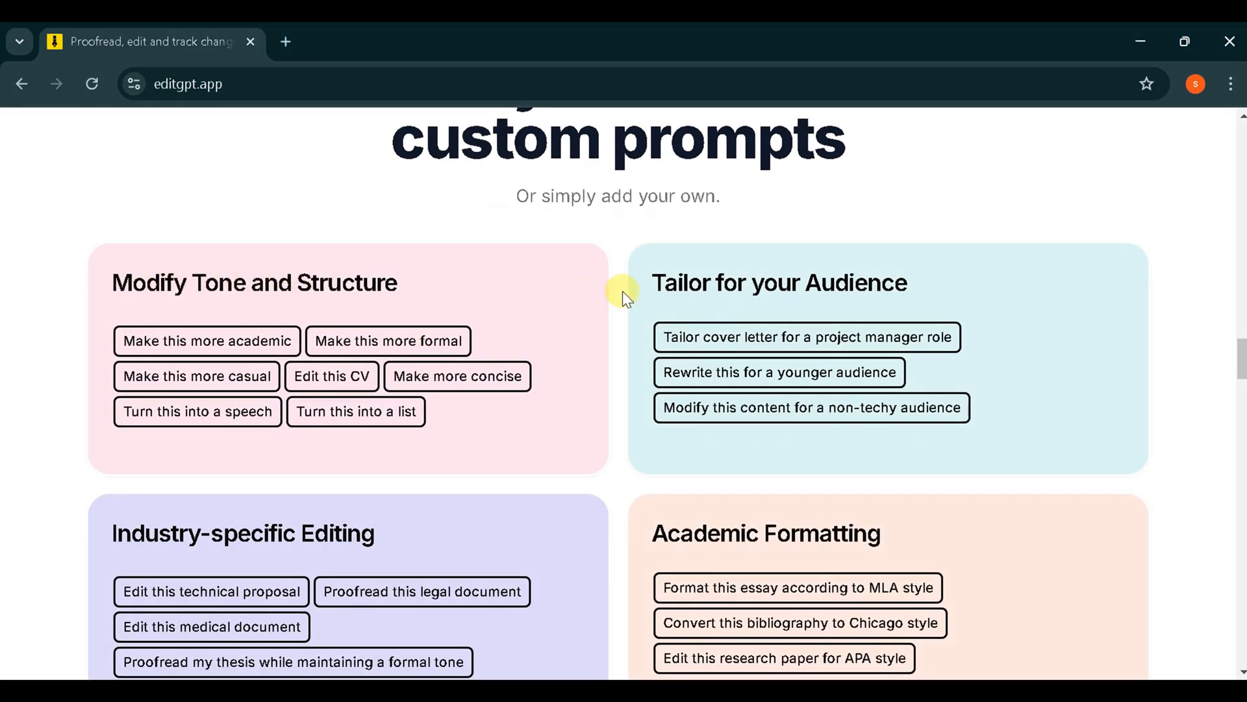
pyautogui.moveTo(457, 375)
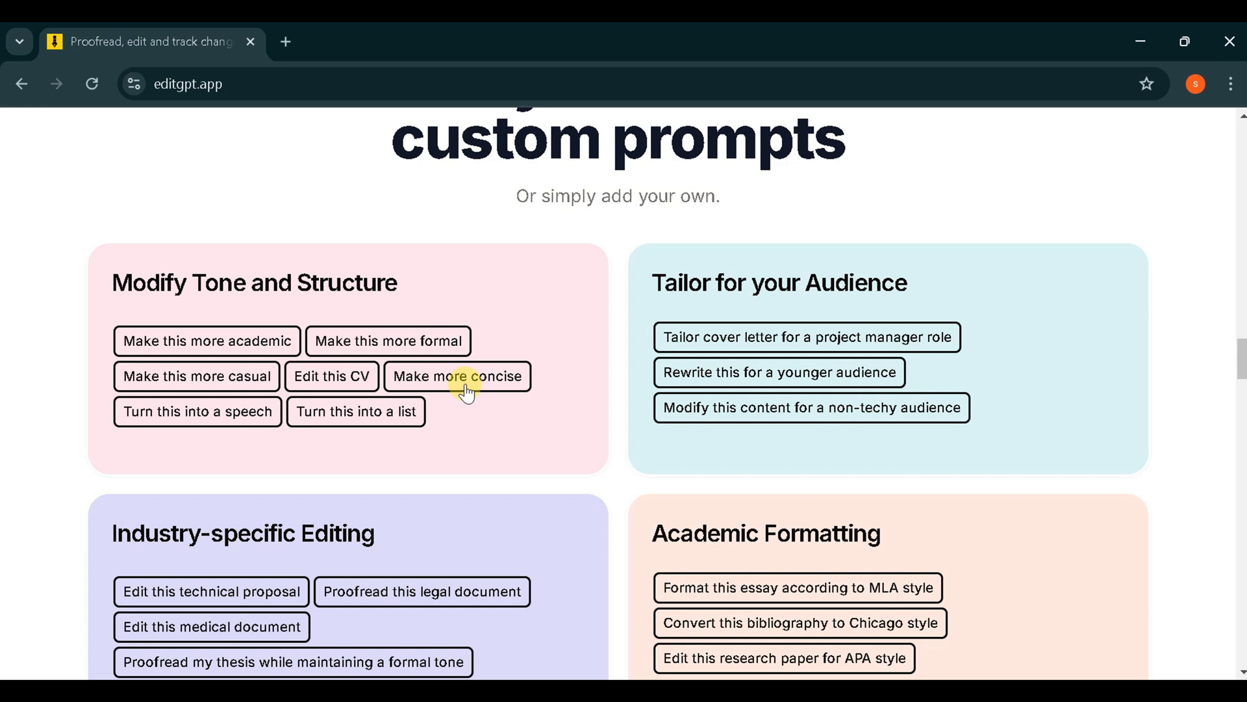
pyautogui.moveTo(245, 532)
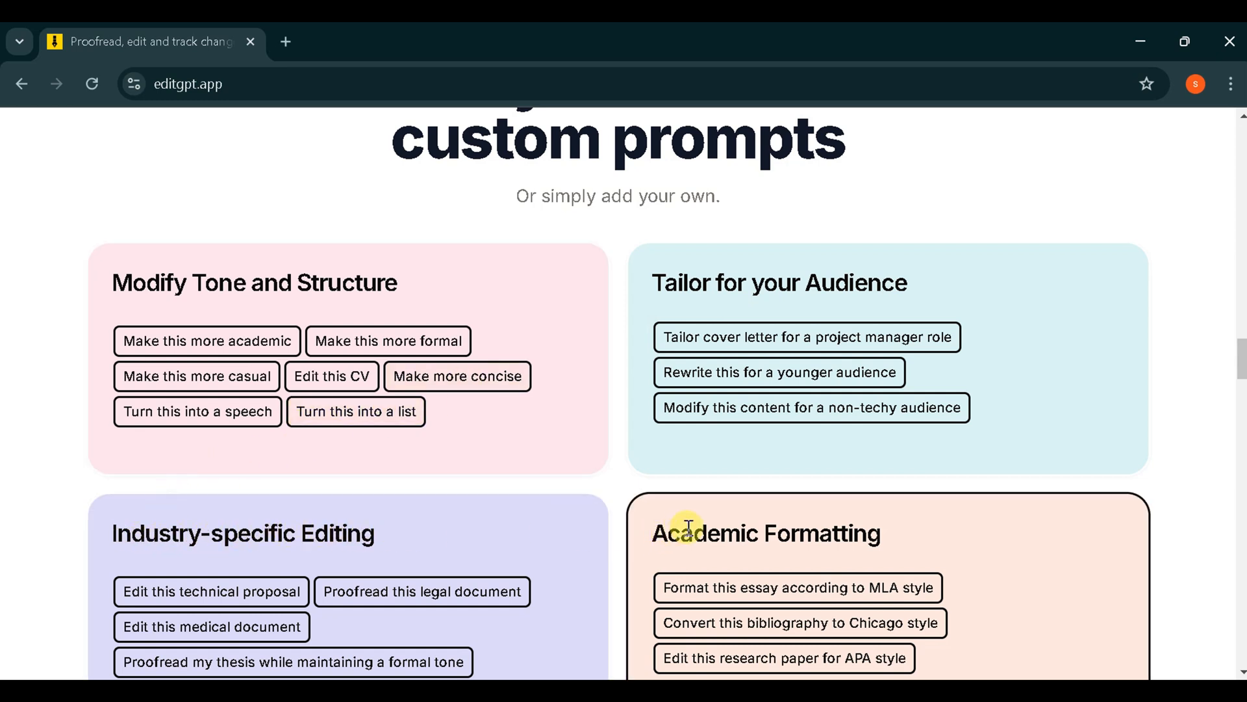
# - Scroll past the custom prompt examples to the 'Track changes in Word' section
pyautogui.scroll(-3)
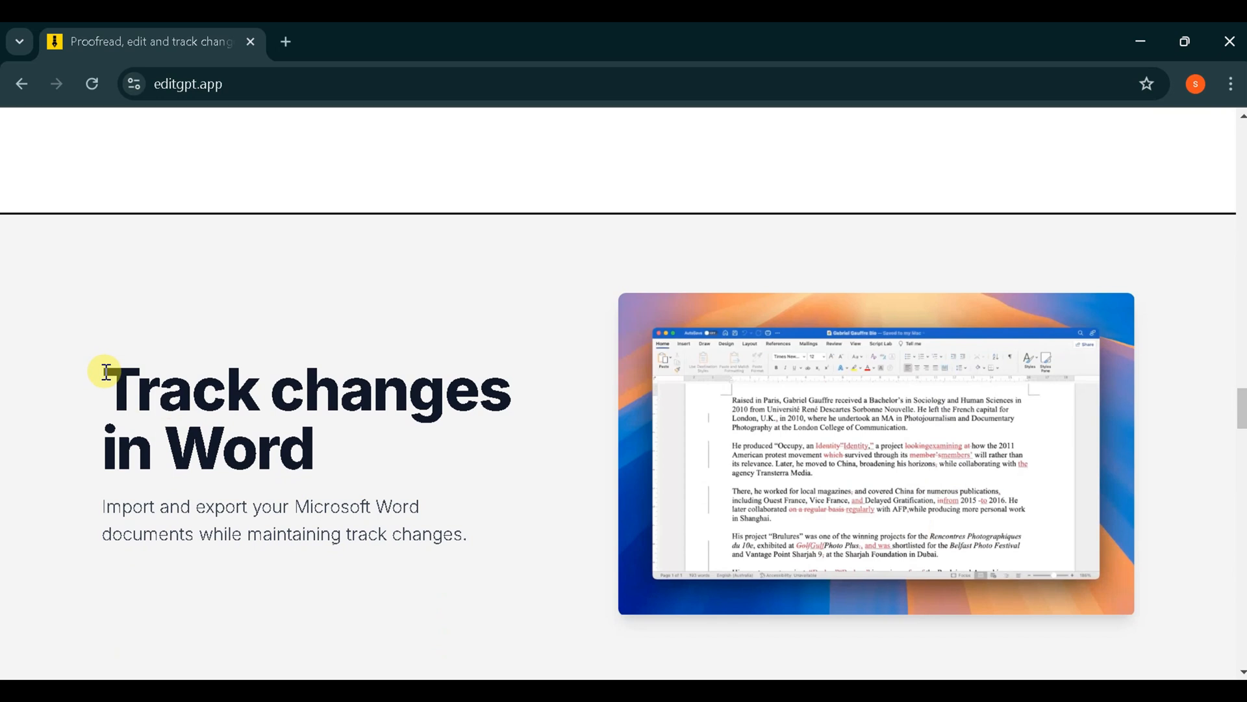
pyautogui.moveTo(111, 504)
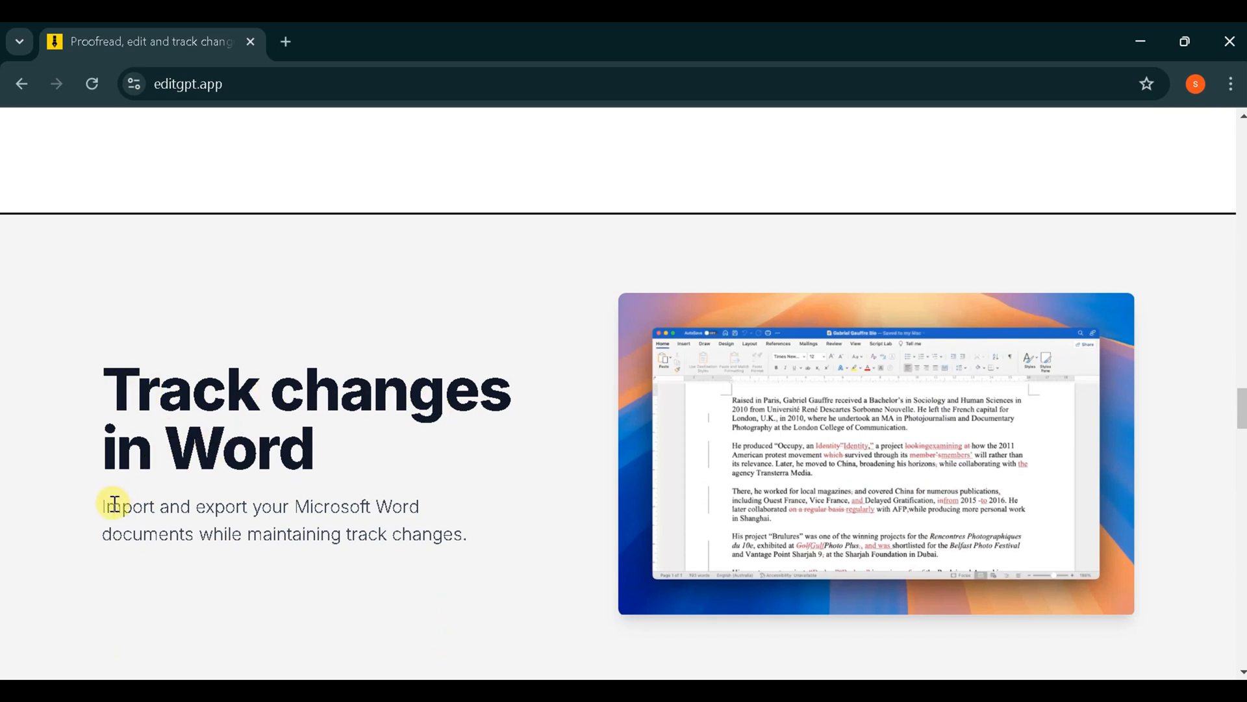
# - Browse the homepage features including multilingual editing, then choose 'Get started for free'
pyautogui.moveTo(112, 506); pyautogui.dragTo(418, 506)
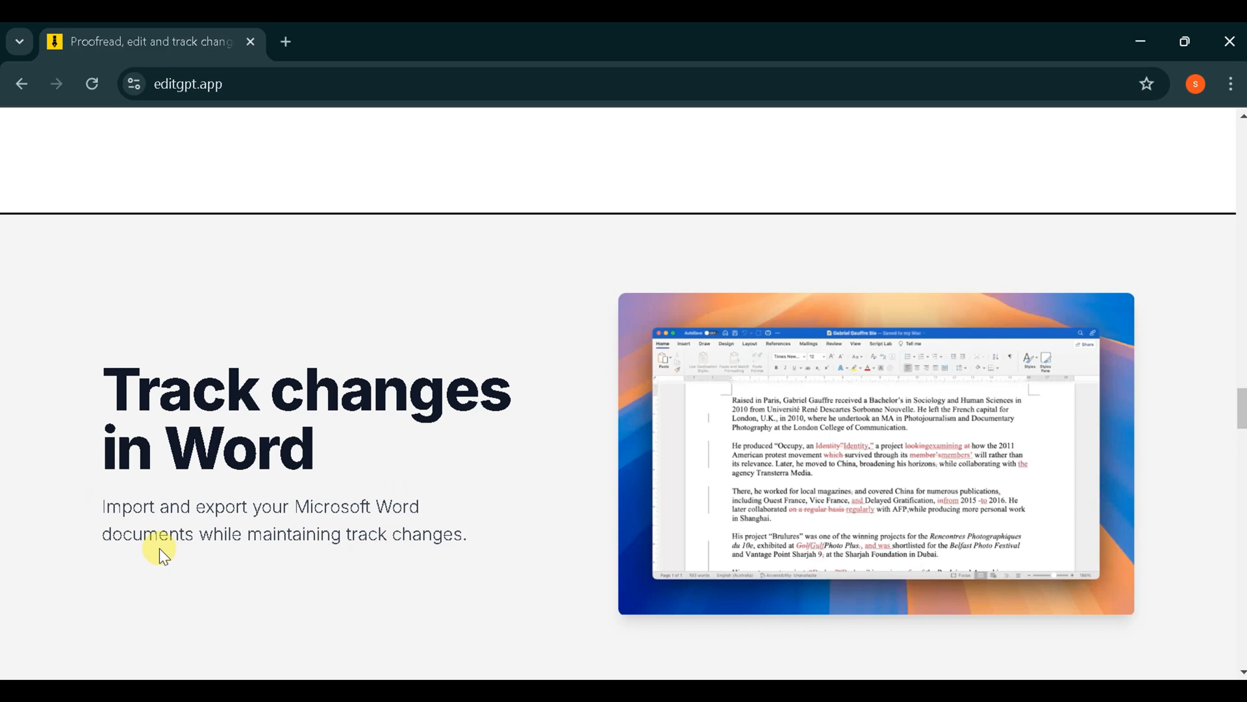
pyautogui.scroll(-3)
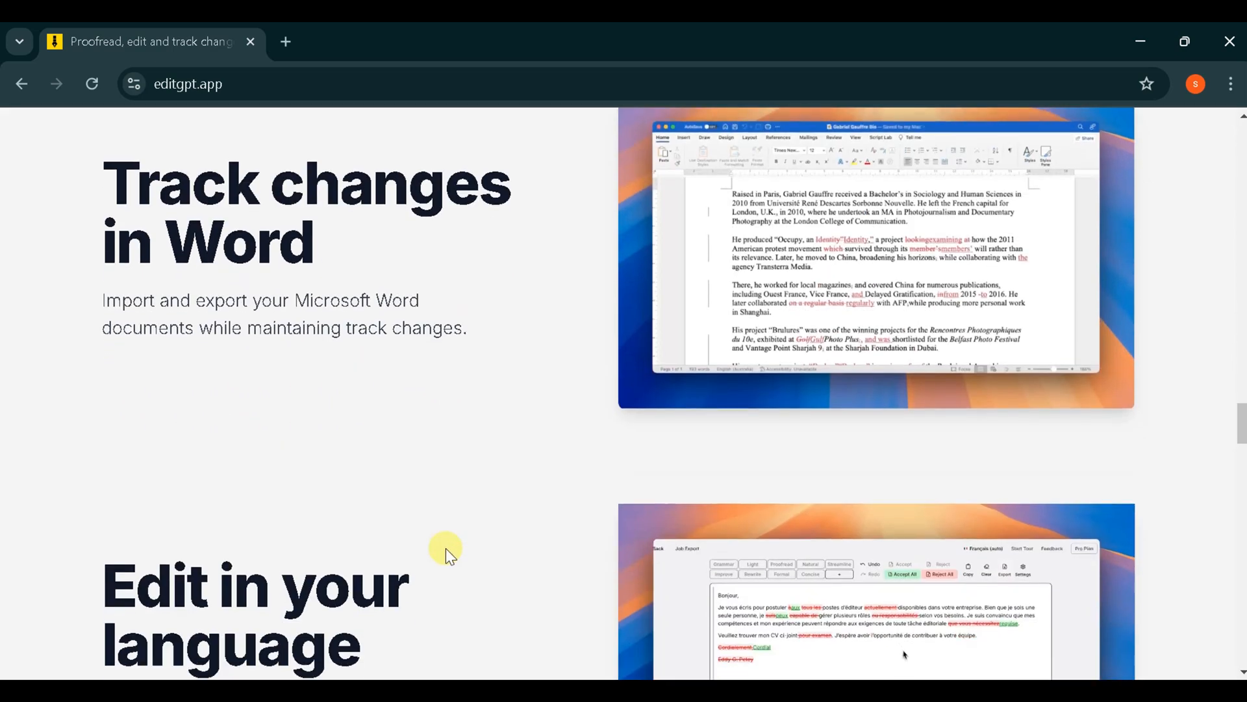
pyautogui.scroll(-3)
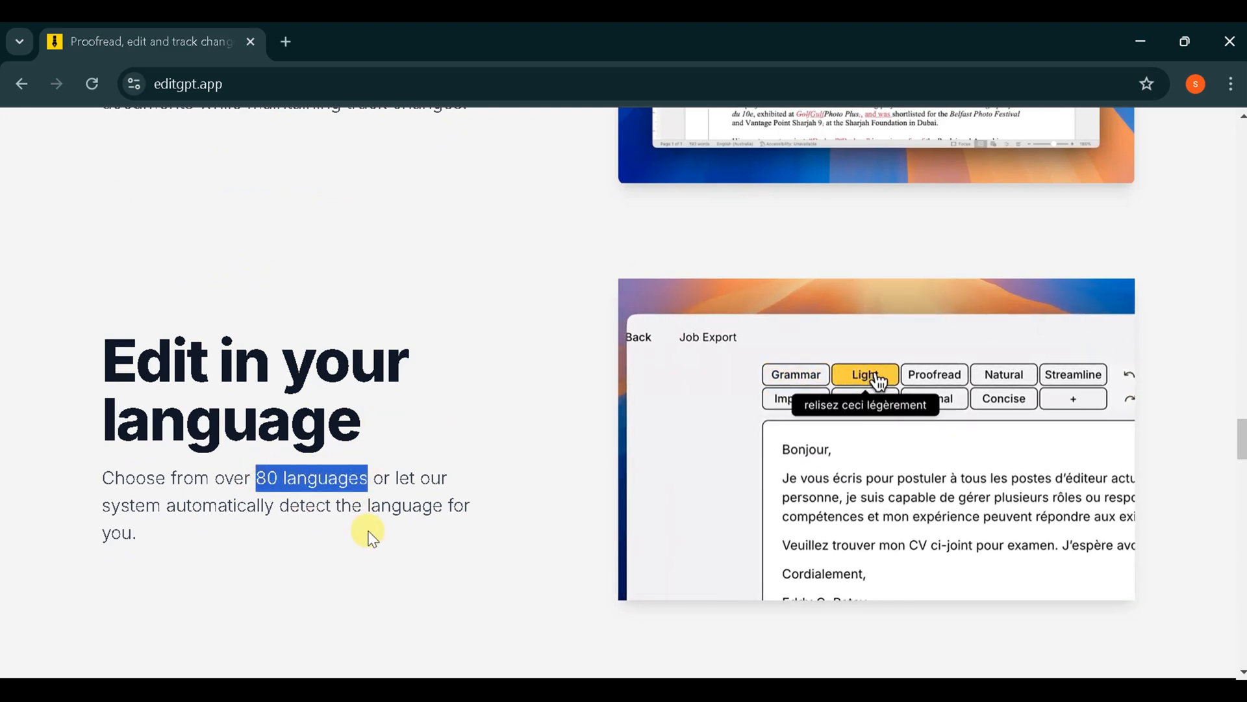
pyautogui.scroll(-3)
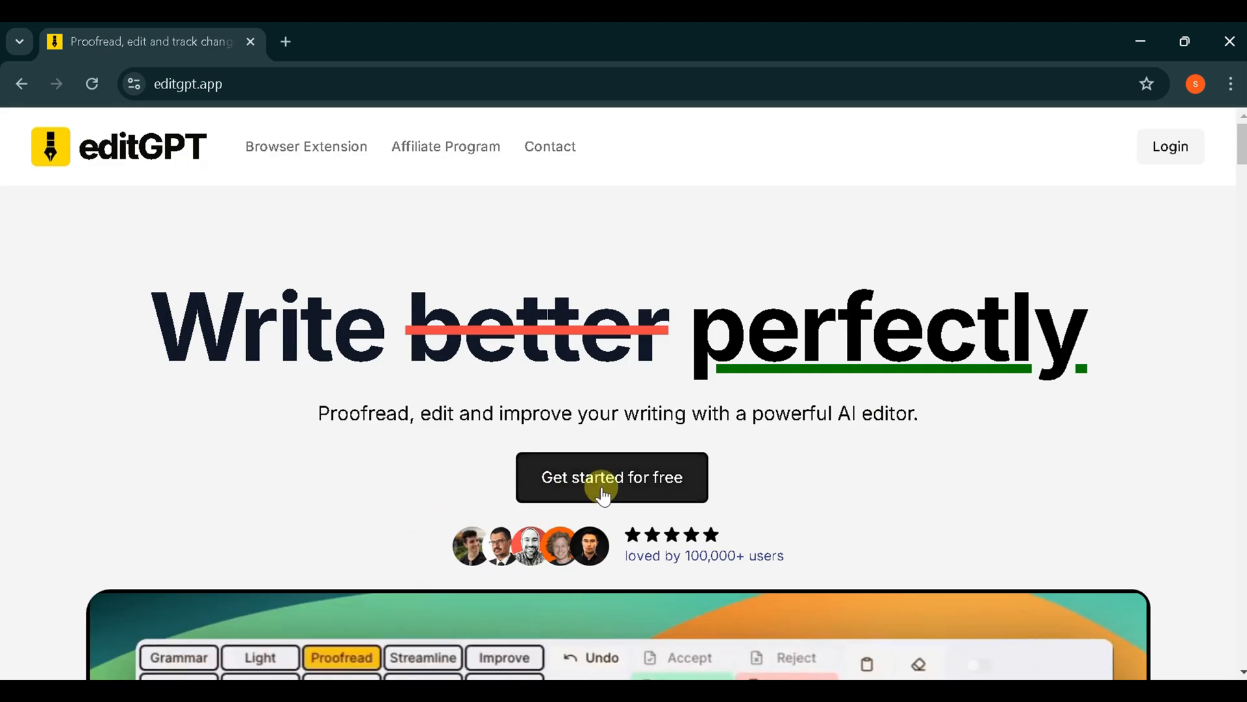
pyautogui.click(611, 478)
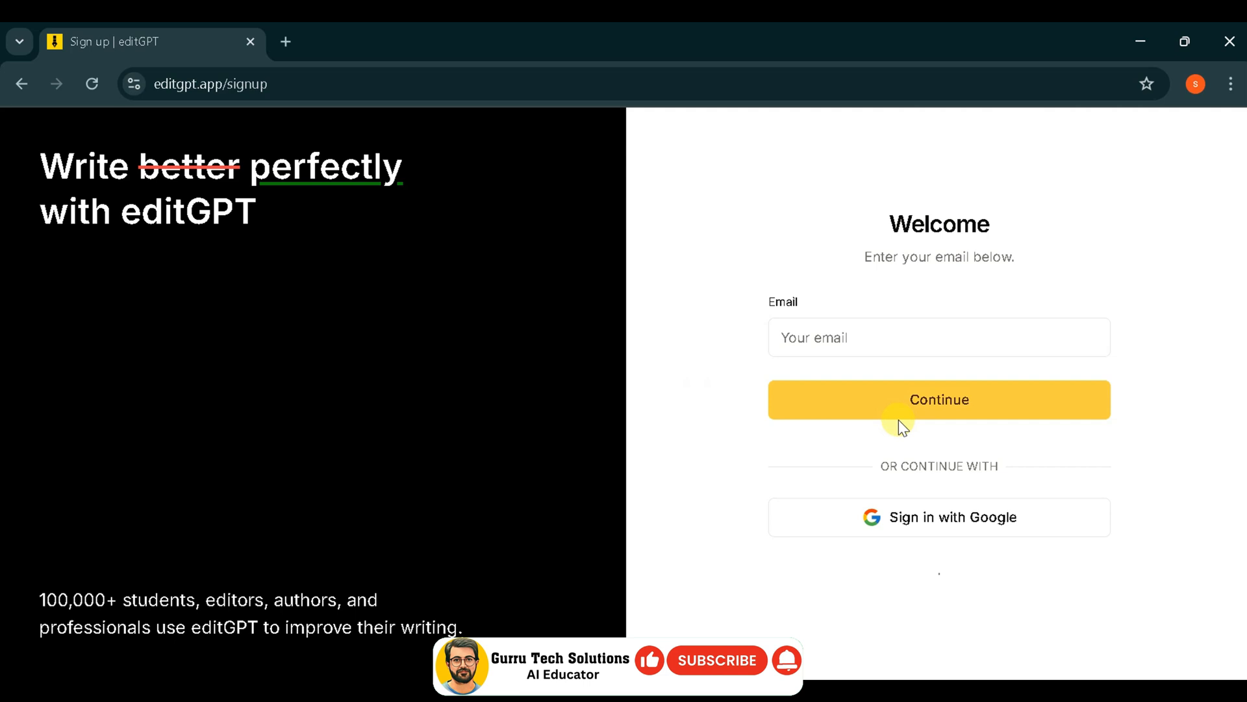
pyautogui.moveTo(912, 517)
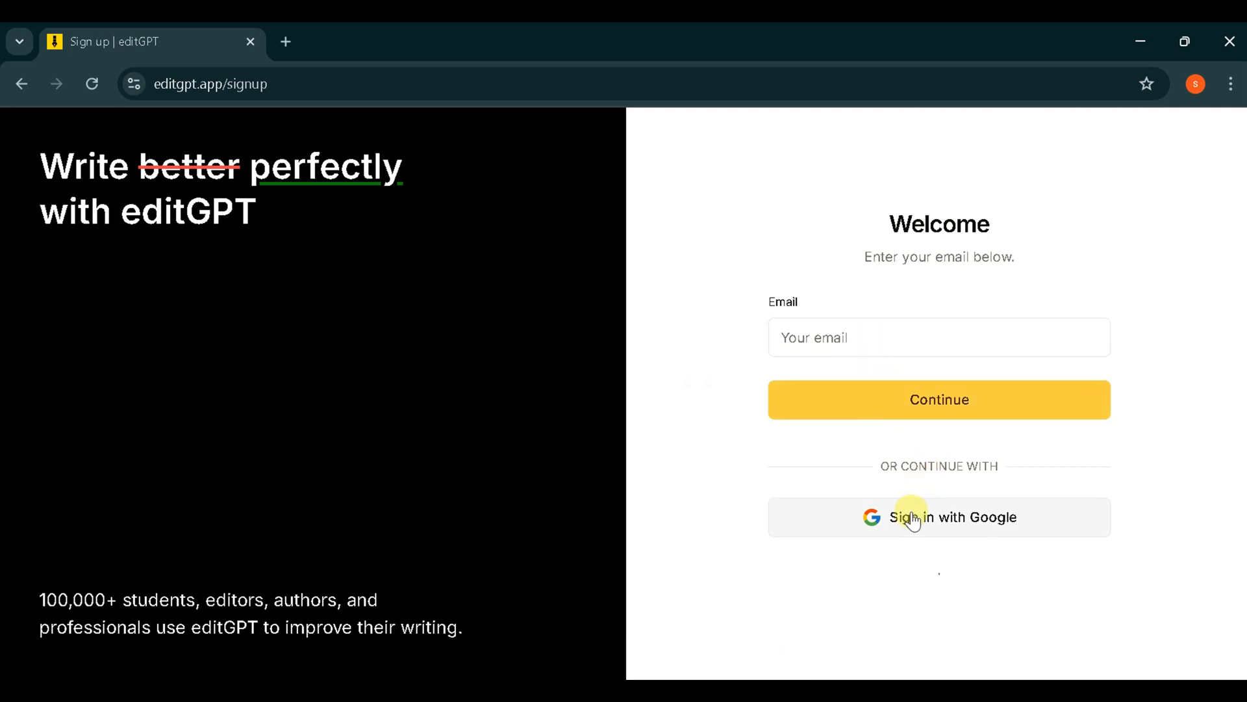
# - Sign in with Google and create a new document from the Documents dashboard
pyautogui.click(939, 516)
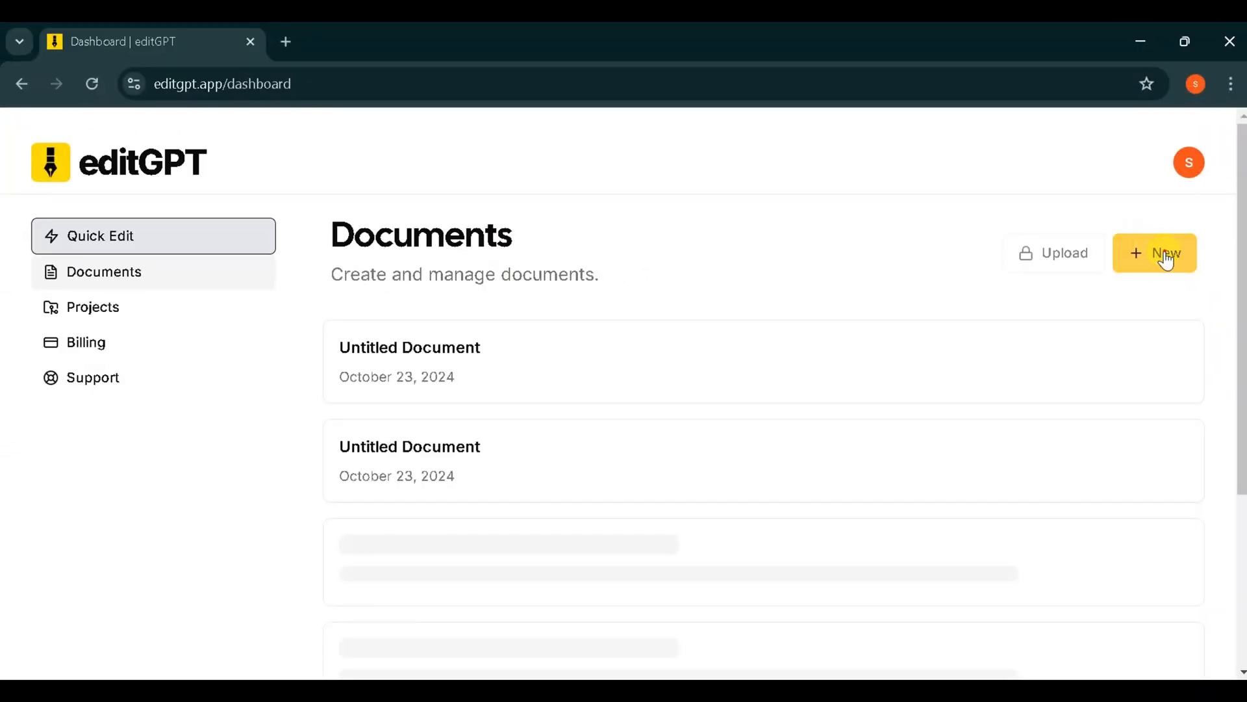
pyautogui.click(1155, 253)
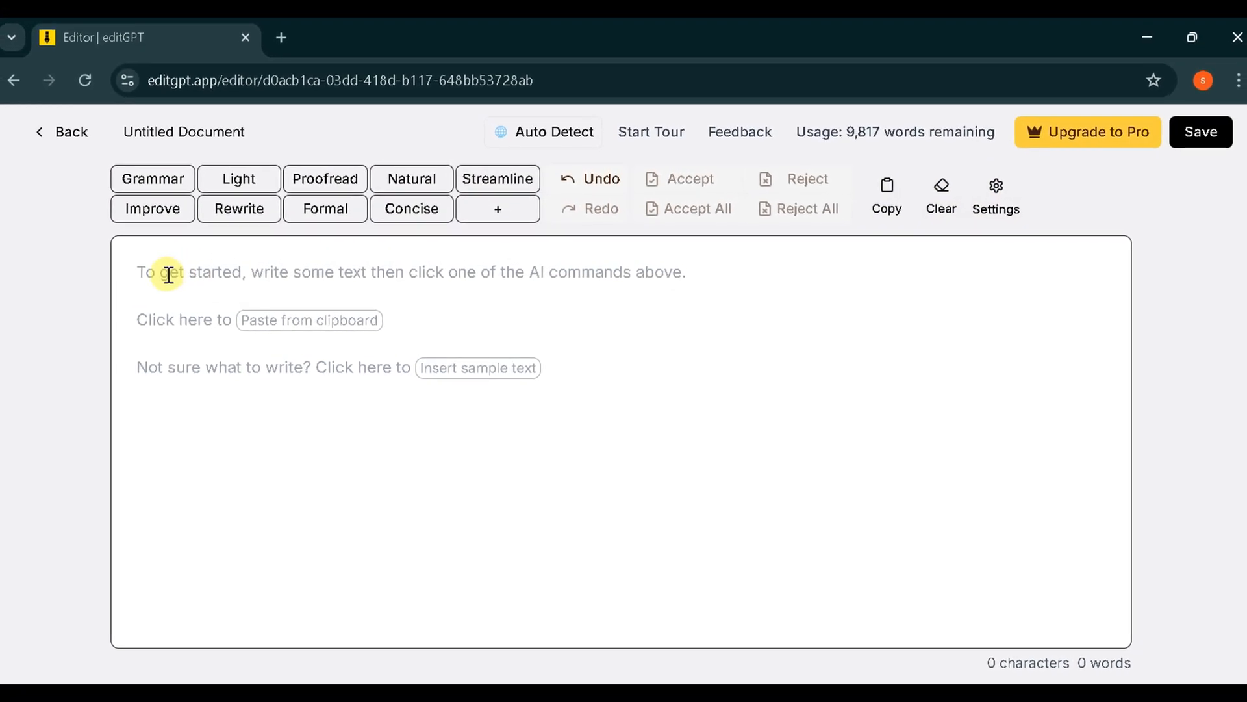
# - Type the 'hi my…' greeting and accept all Grammar corrections
pyautogui.write('hi my name is pervaiz durrani')
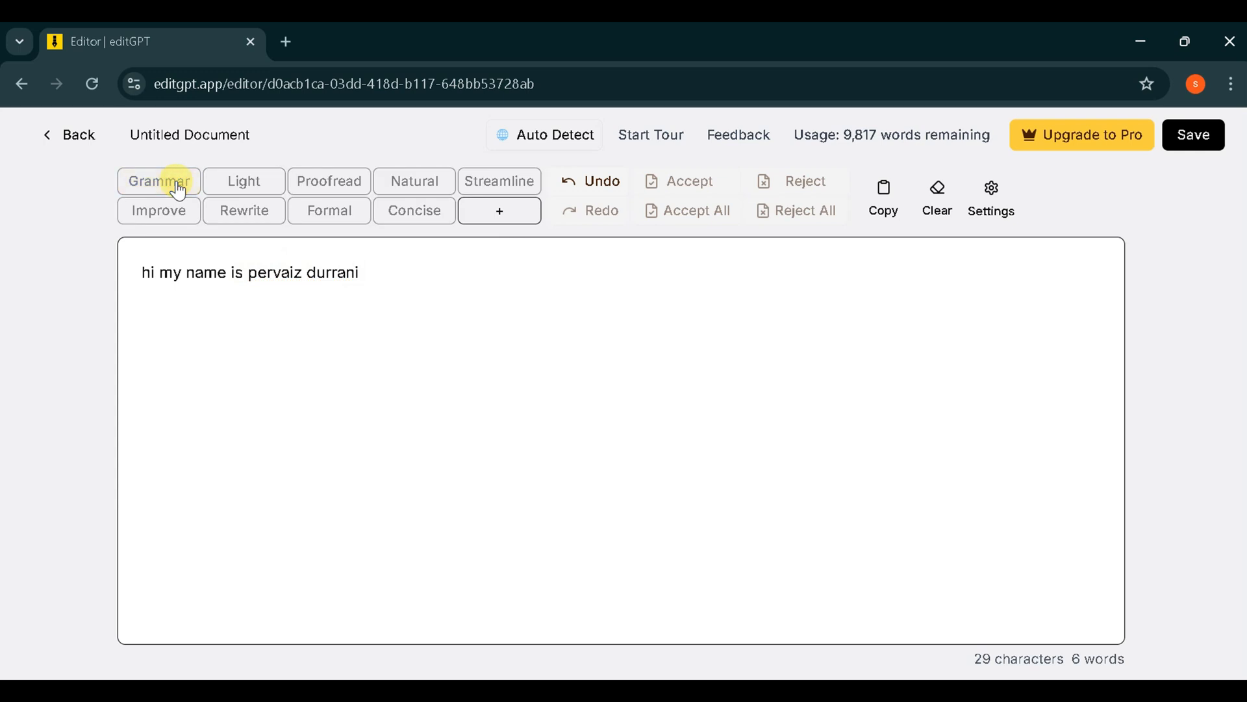
pyautogui.click(158, 181)
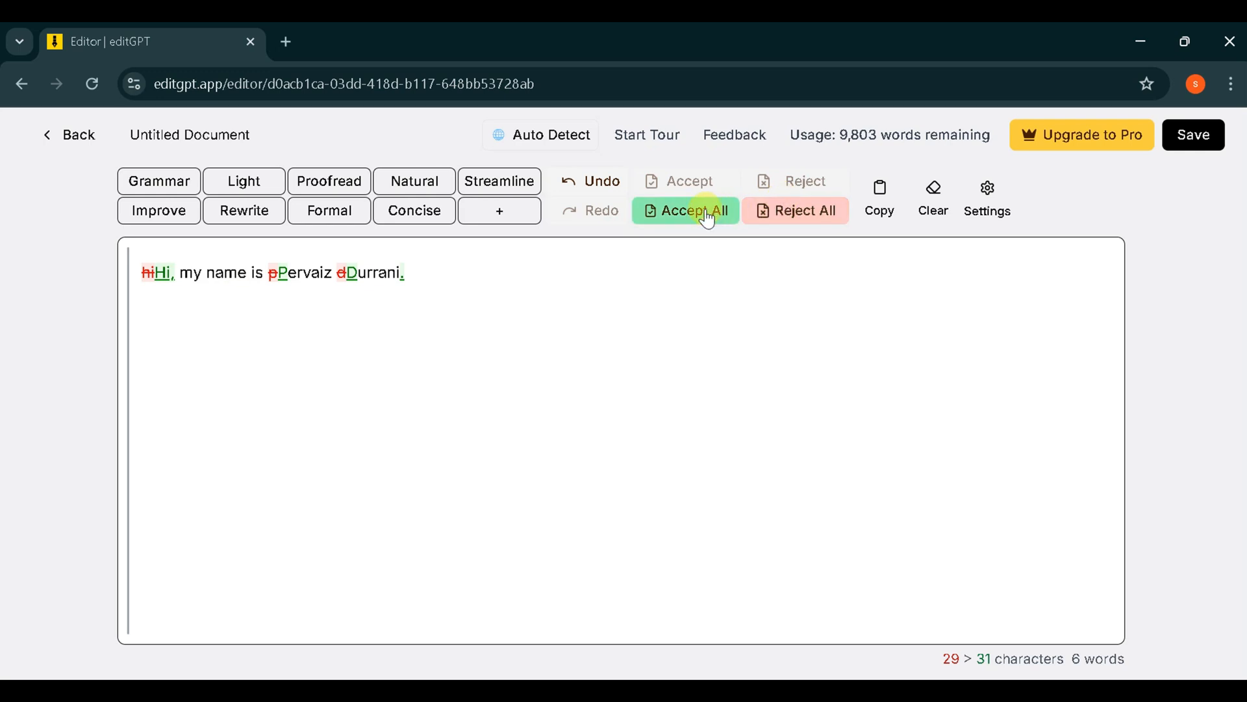
pyautogui.click(685, 209)
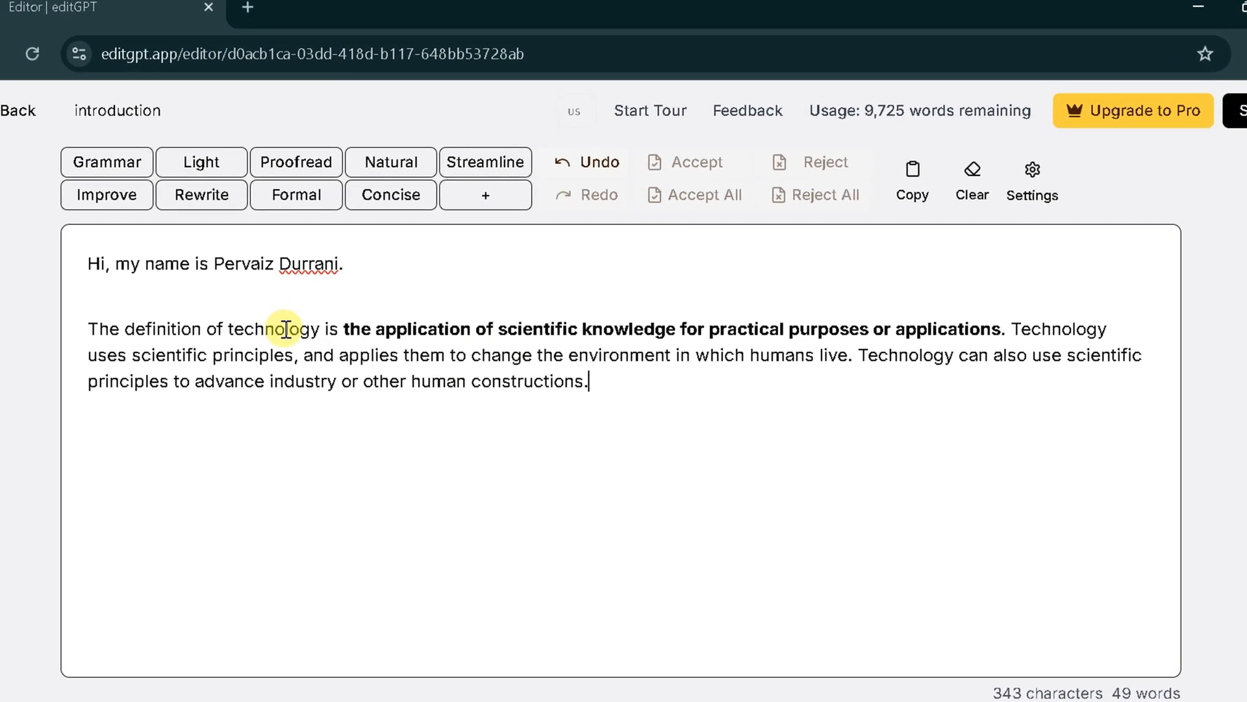
pyautogui.moveTo(171, 184)
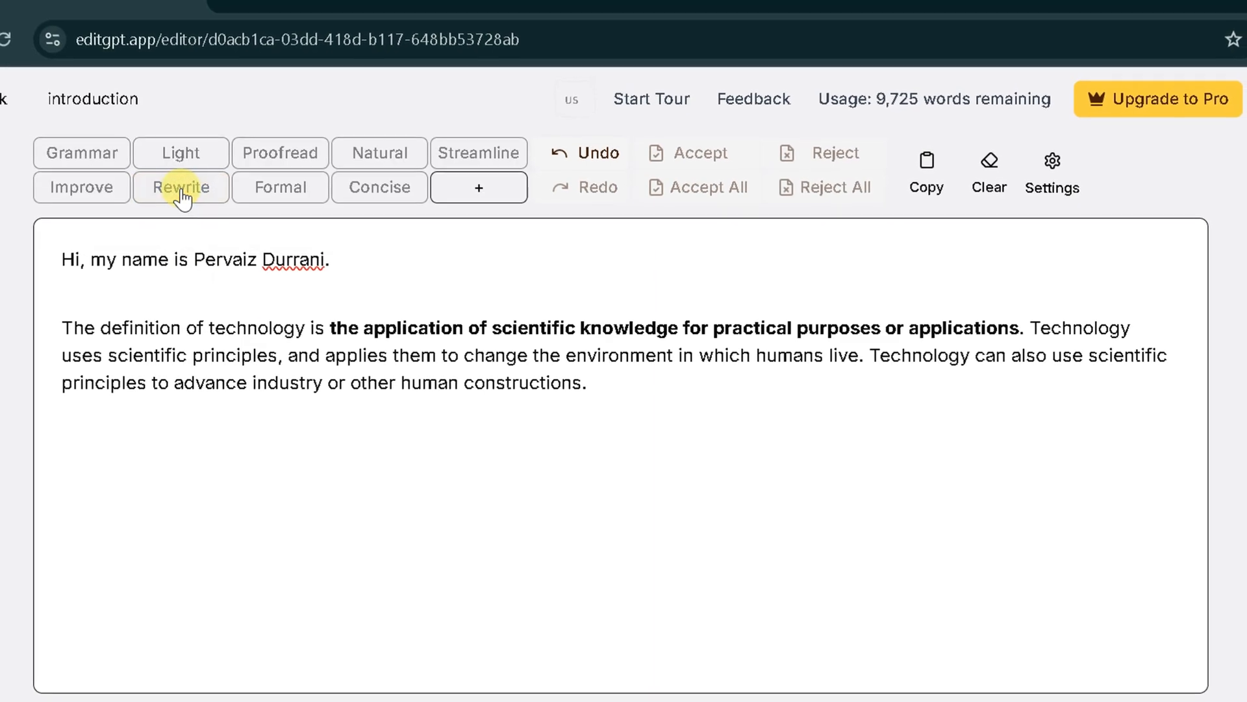
# - Rewrite the technology paragraph and accept all the suggested changes
pyautogui.click(181, 187)
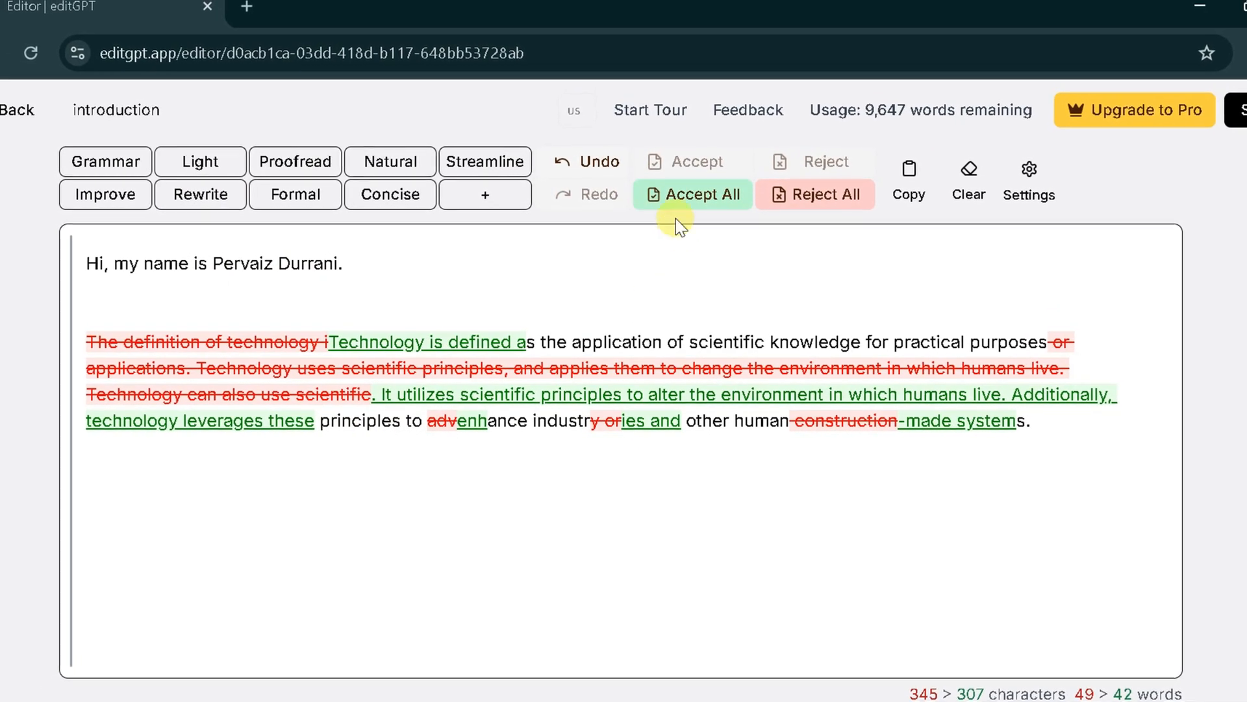
pyautogui.click(691, 196)
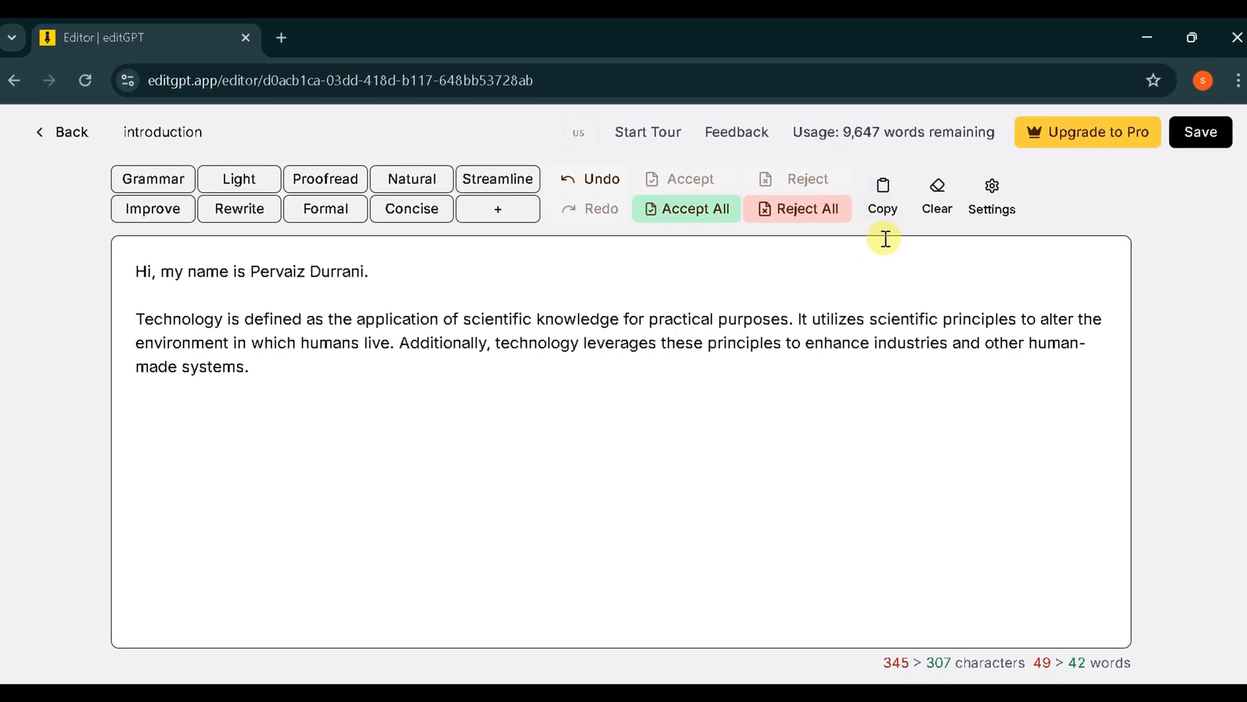
# - Copy the document text and show the comparison and language settings
pyautogui.click(882, 185)
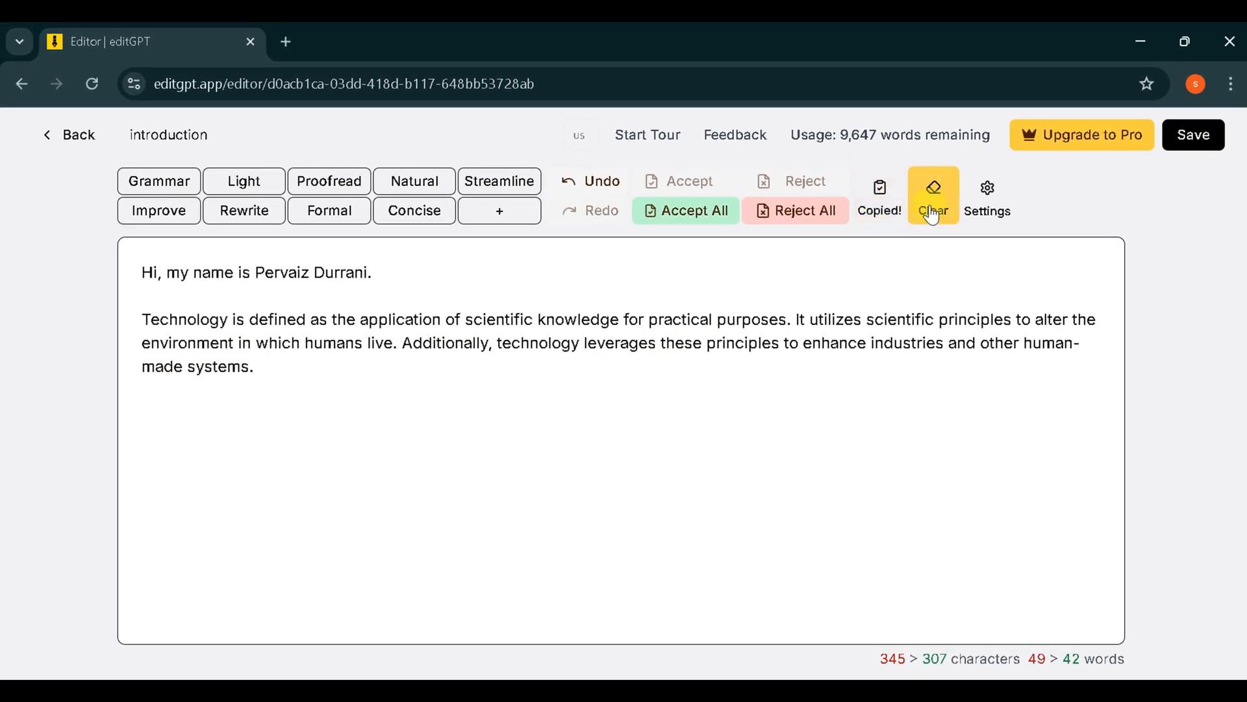
pyautogui.moveTo(988, 205)
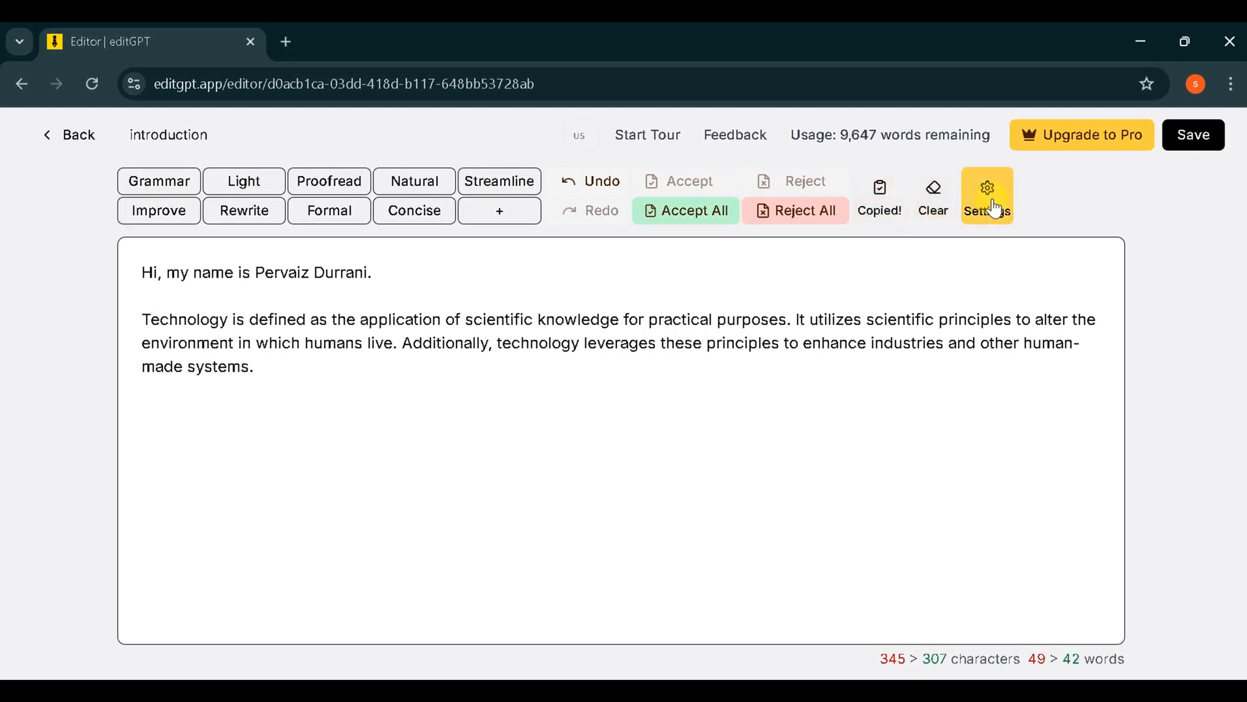
pyautogui.click(986, 195)
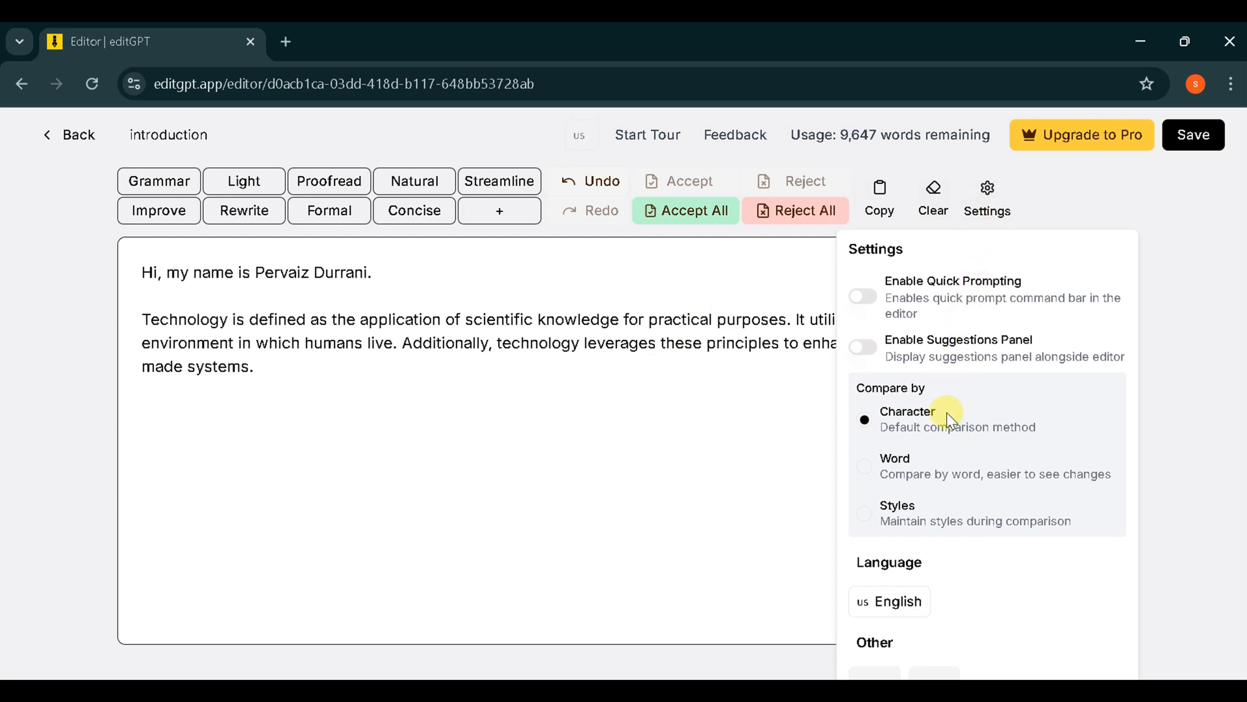
pyautogui.moveTo(889, 579)
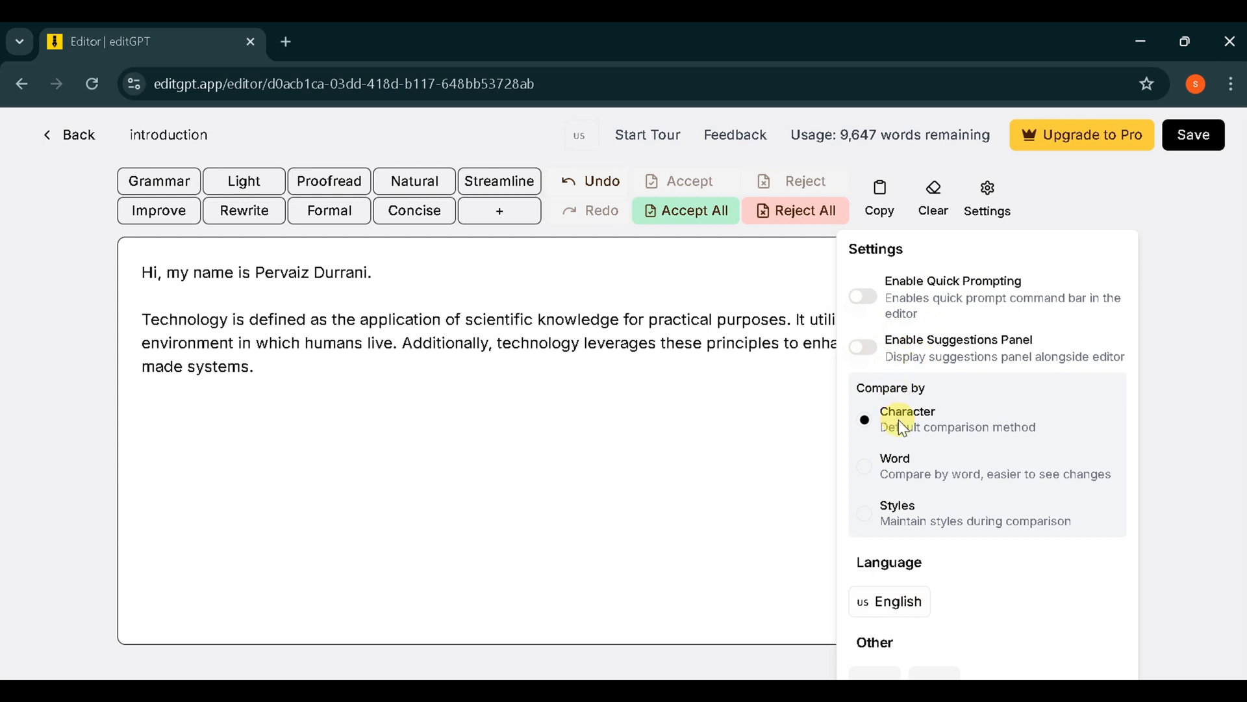
pyautogui.moveTo(897, 560)
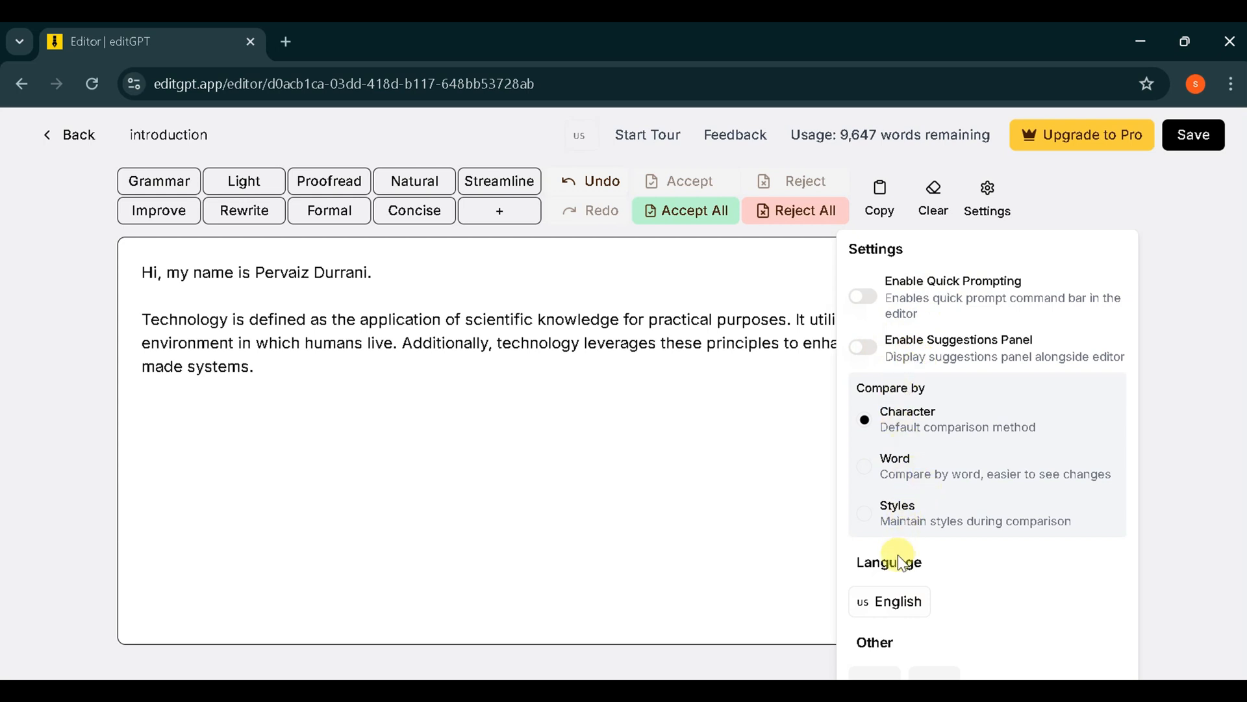